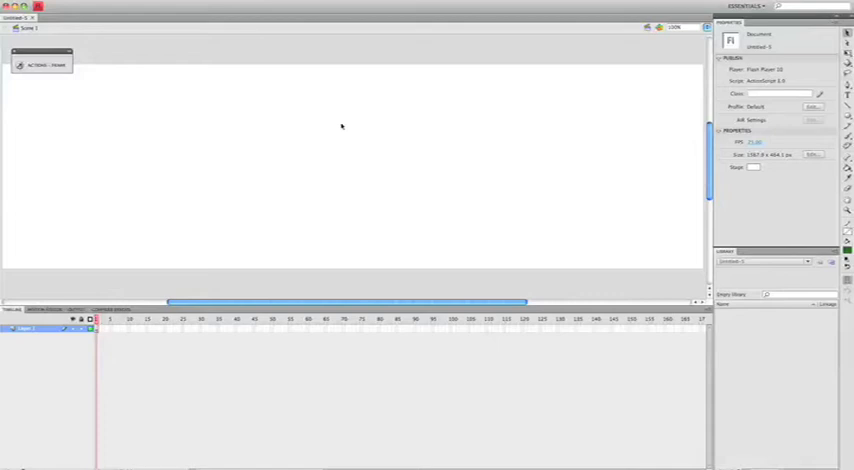
mouse_move(340, 128)
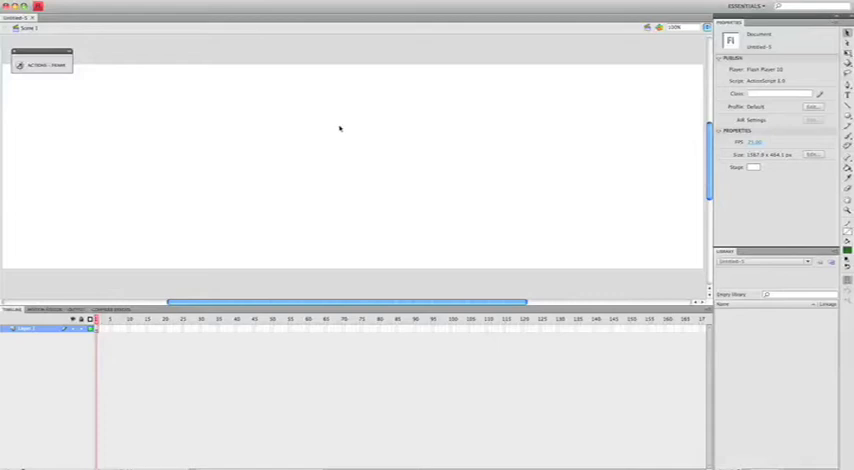
mouse_move(496, 150)
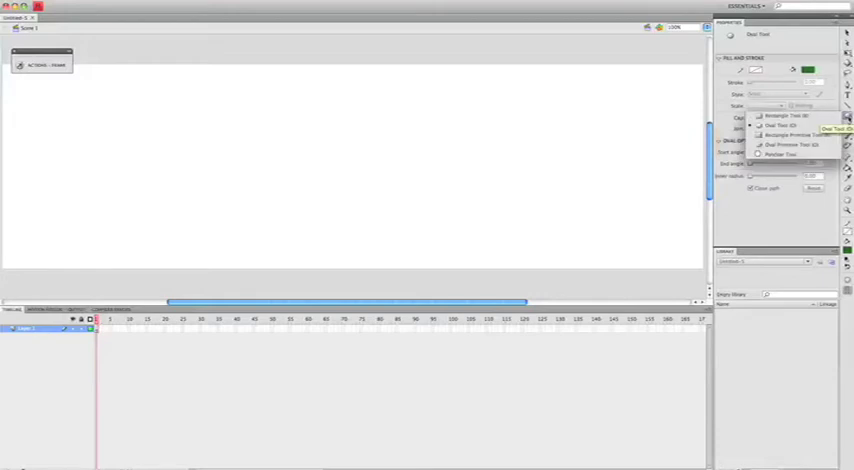
Step: Draw a solid blue circle with no outline near the stage's left edge
click(783, 124)
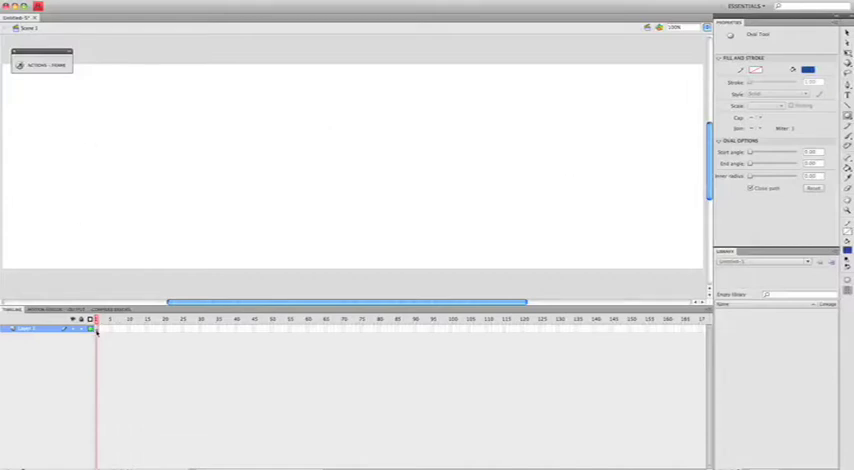
drag(18, 110, 58, 140)
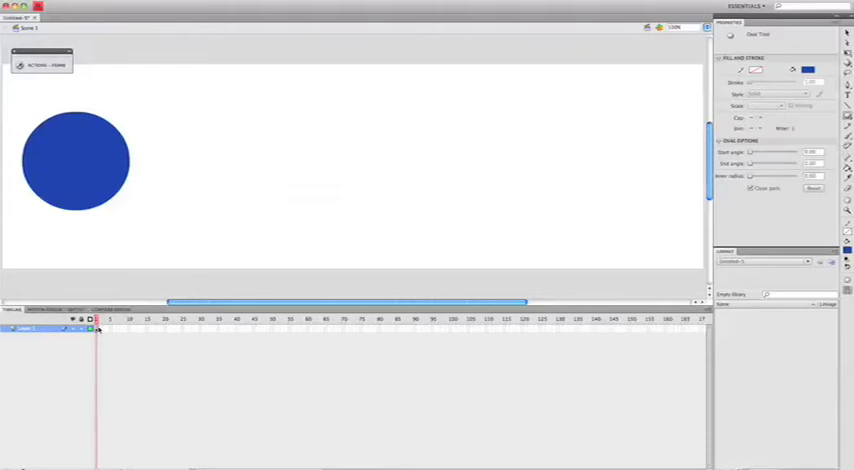
mouse_move(180, 330)
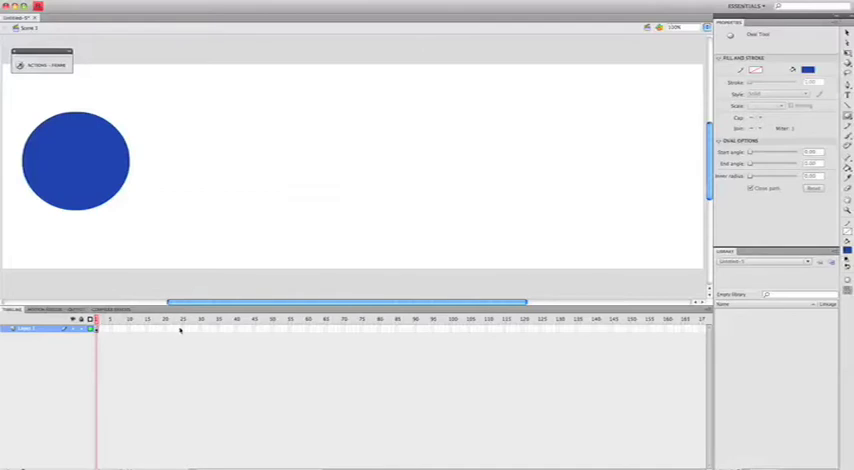
mouse_move(250, 334)
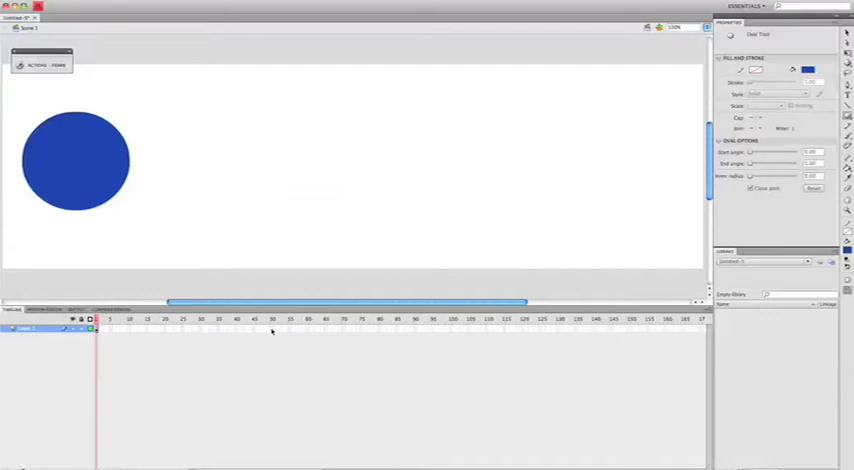
mouse_move(376, 330)
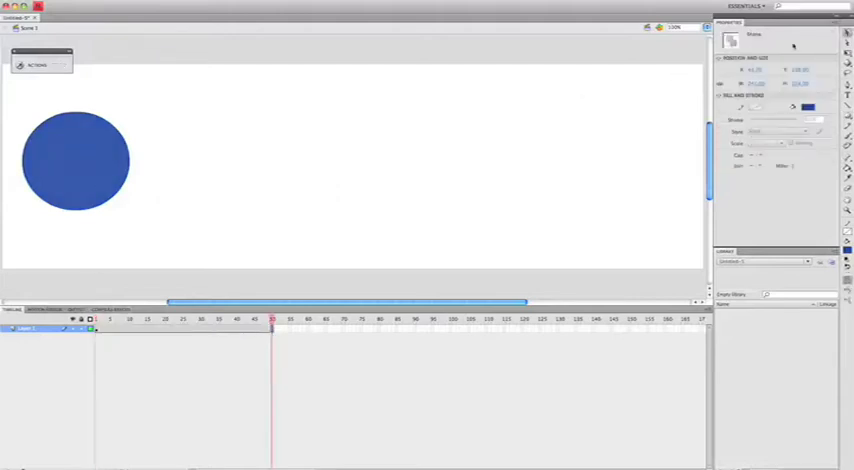
Step: Convert the blue circle into a movie clip symbol named 'ball'
right_click(80, 158)
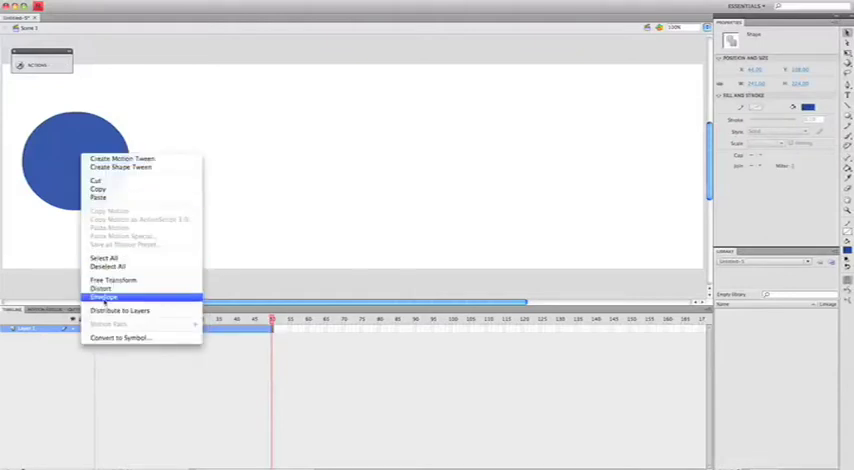
click(119, 337)
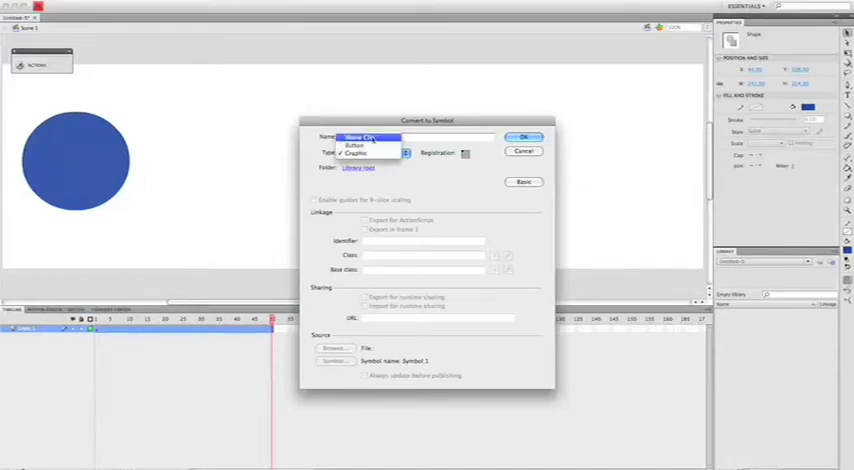
click(362, 137)
text(ba)
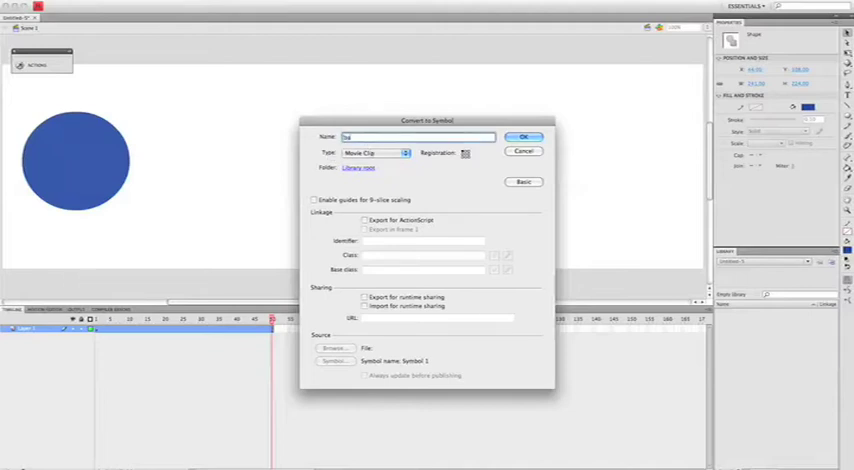
click(524, 137)
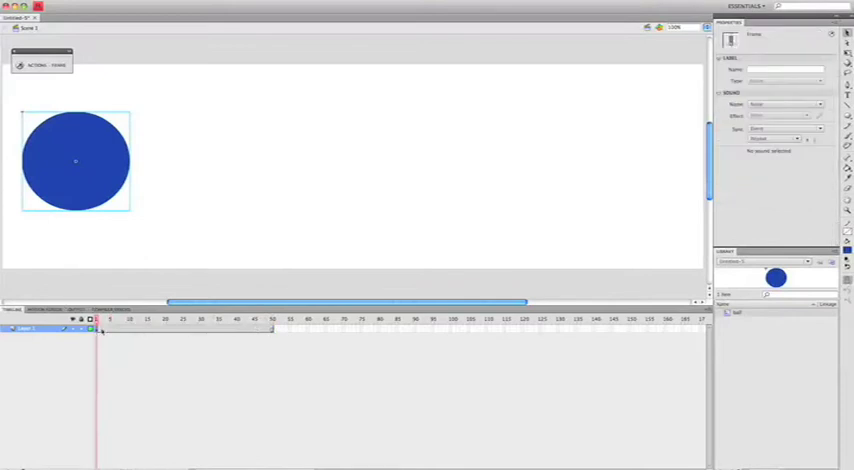
Step: Add a motion tween to the ball's layer across its 50 frames
right_click(105, 329)
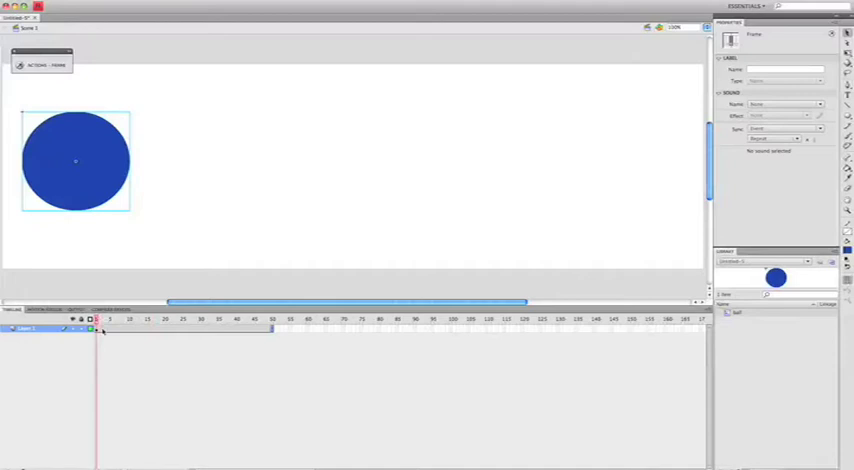
right_click(100, 329)
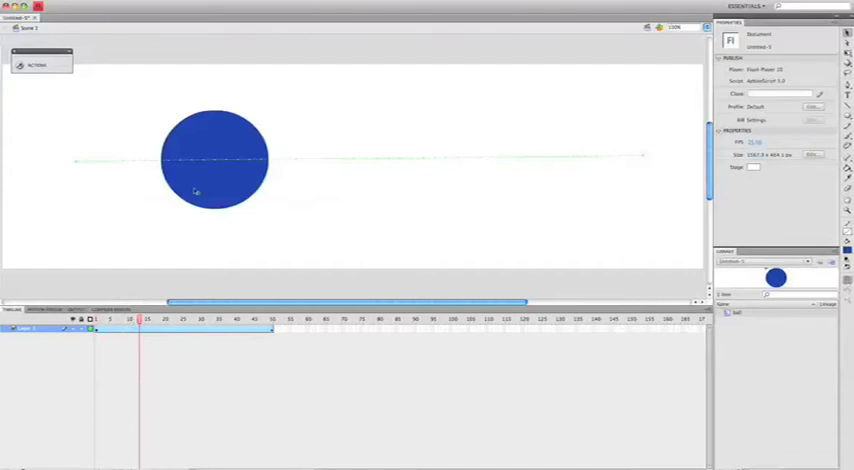
mouse_move(208, 184)
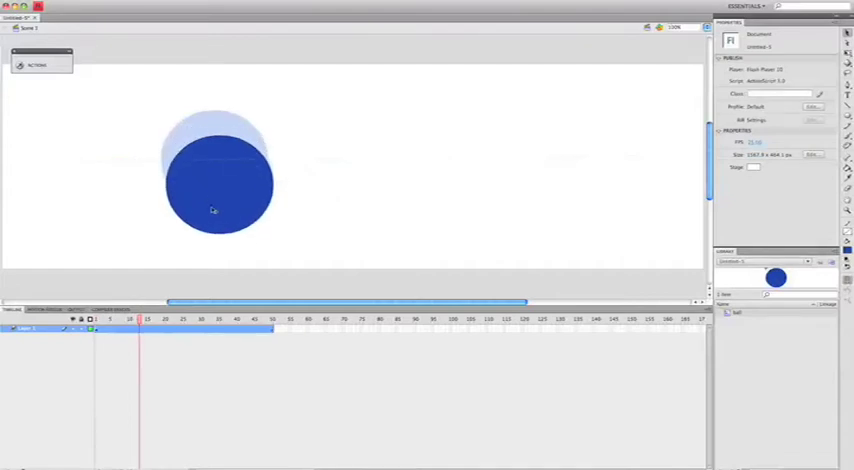
Step: Reposition the ball lower at the current frame to begin the zigzag path
click(215, 180)
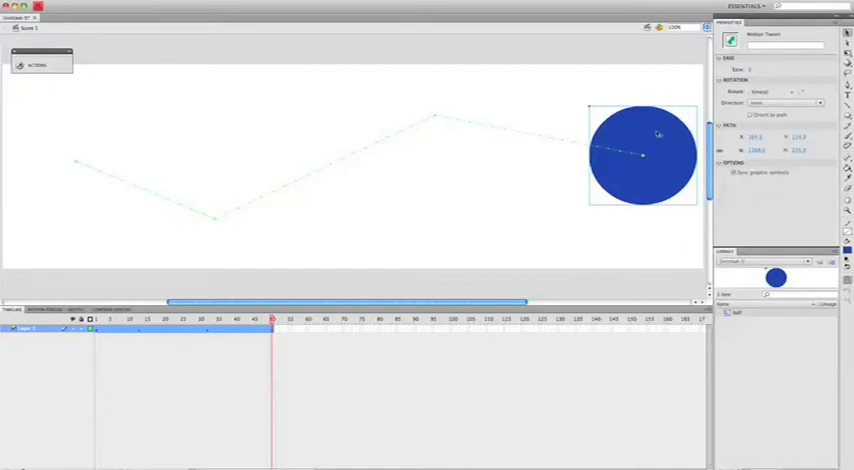
mouse_move(653, 133)
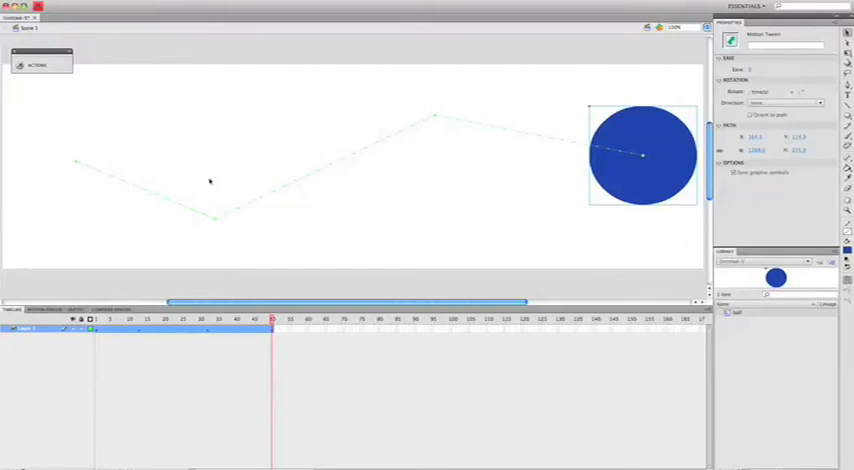
mouse_move(85, 147)
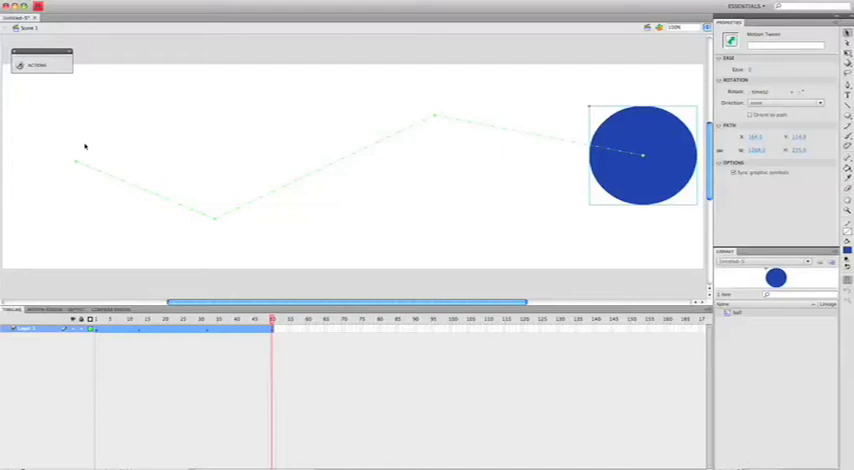
mouse_move(529, 149)
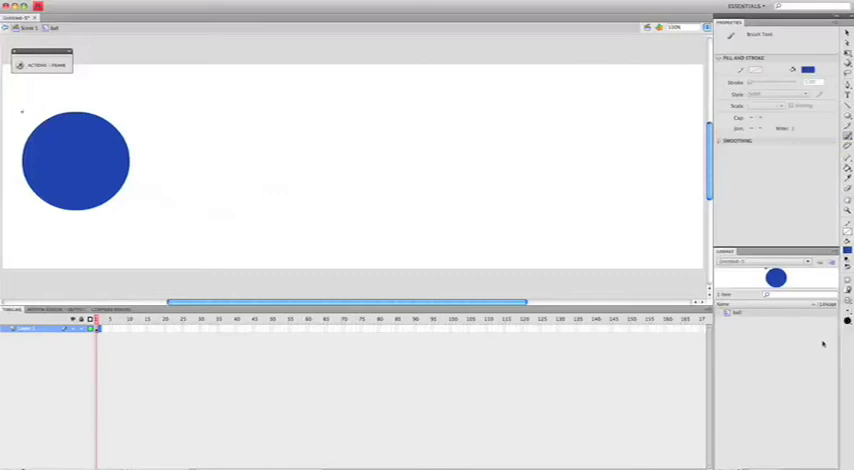
Step: Brush a wavy face and two stick legs onto the ball, then deselect
drag(95, 205, 120, 230)
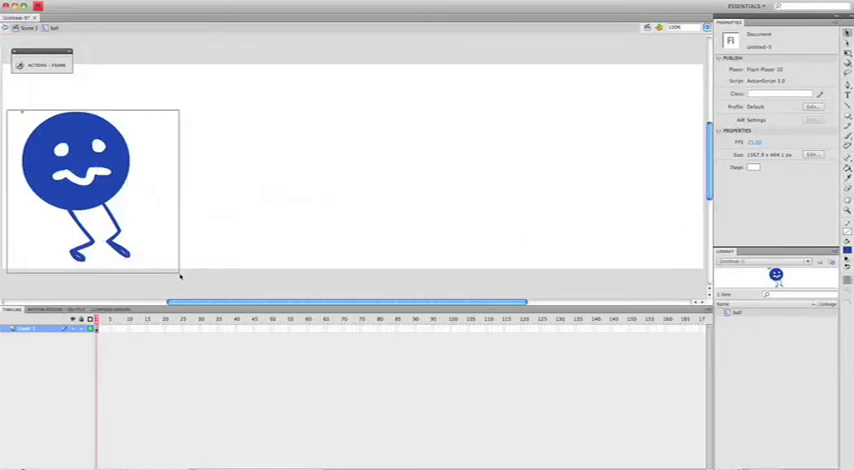
click(75, 175)
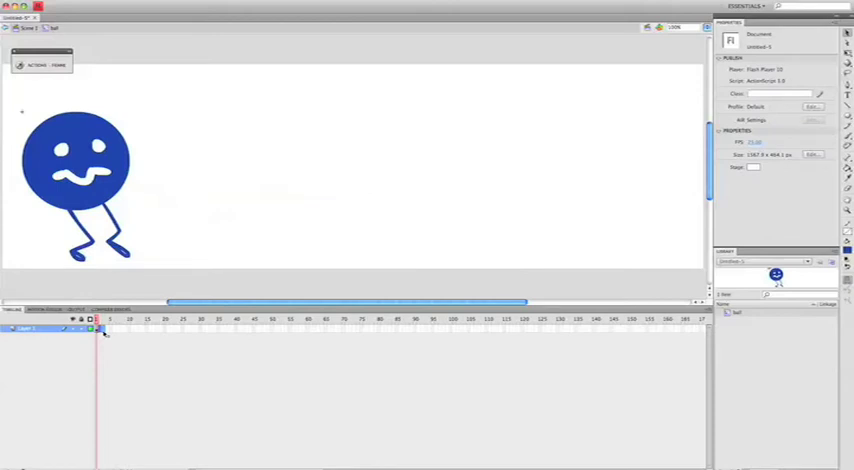
Step: Insert a keyframe at frame 2 and redraw the legs in a new stride
right_click(98, 330)
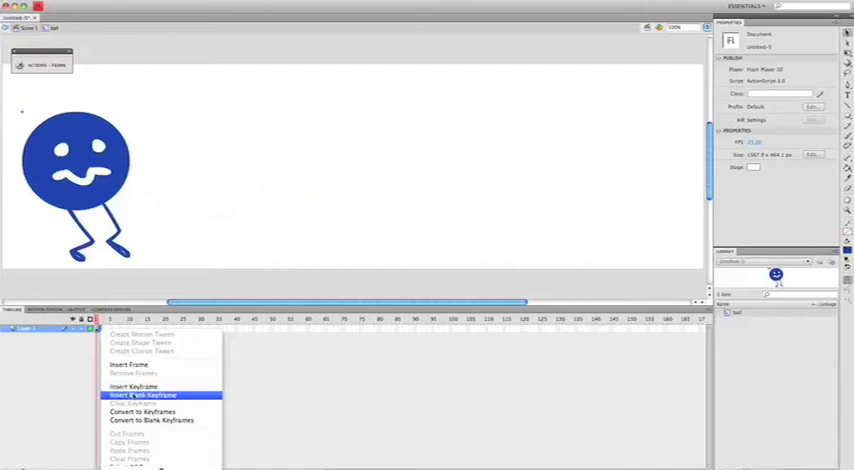
click(140, 394)
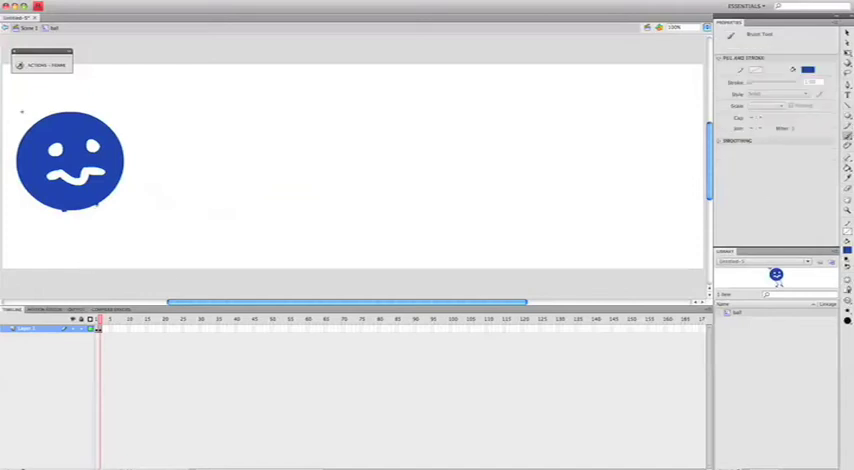
drag(90, 205, 160, 208)
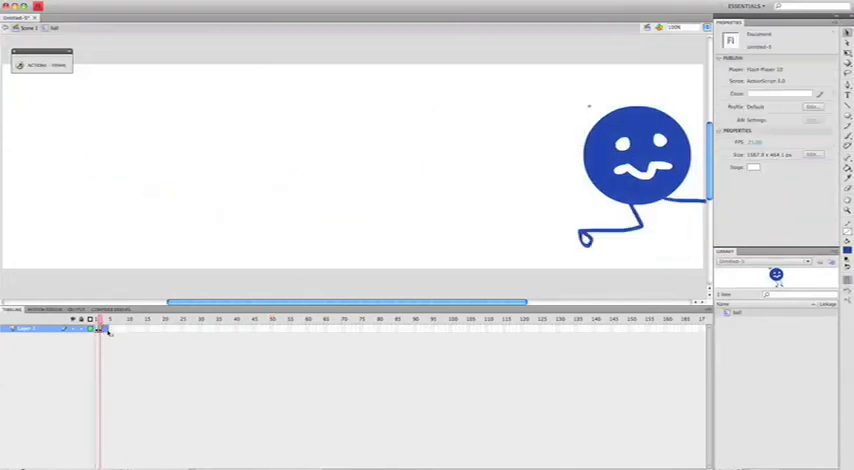
Step: Preview the other leg-pose frame in the ball's timeline
click(99, 328)
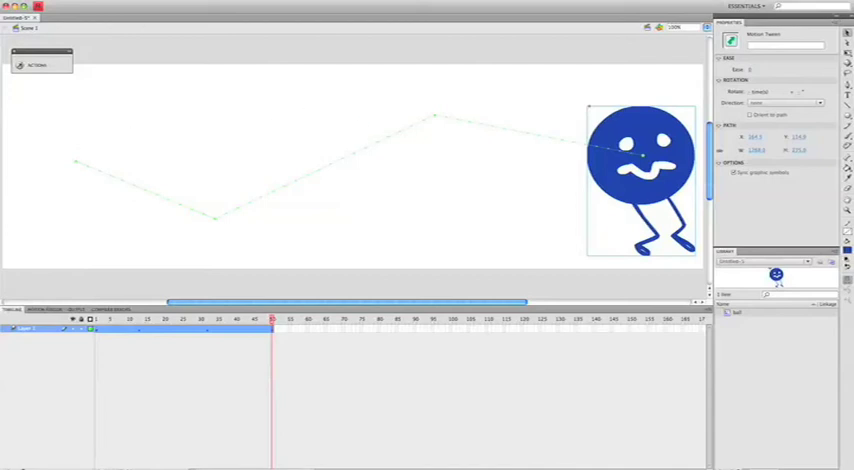
Step: Create a new ActionScript 3.0 Flash document from the File menu
click(58, 5)
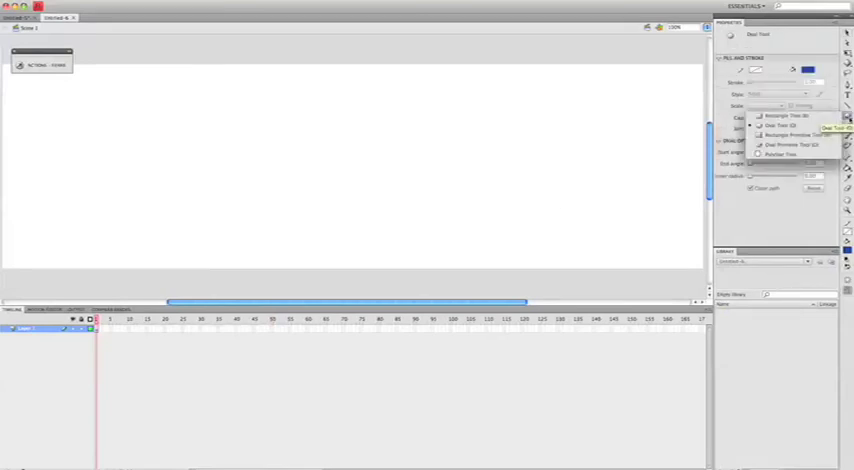
Step: Draw a blue circle on frame 1 and insert a blank keyframe at frame 50
click(783, 124)
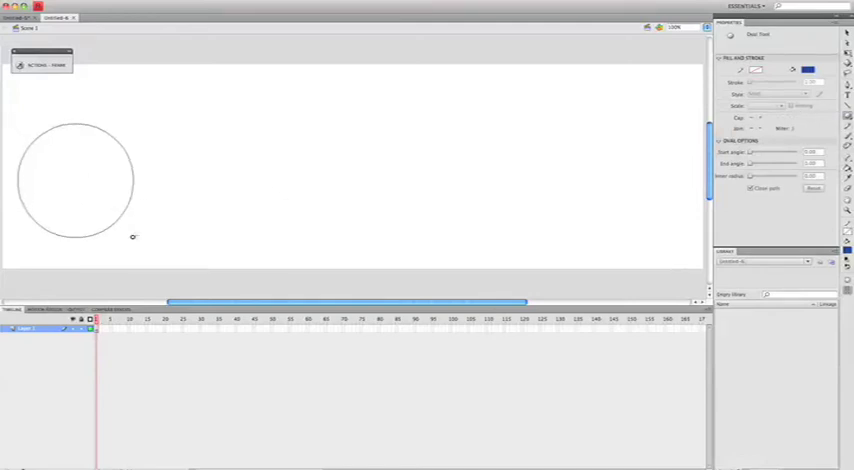
click(78, 178)
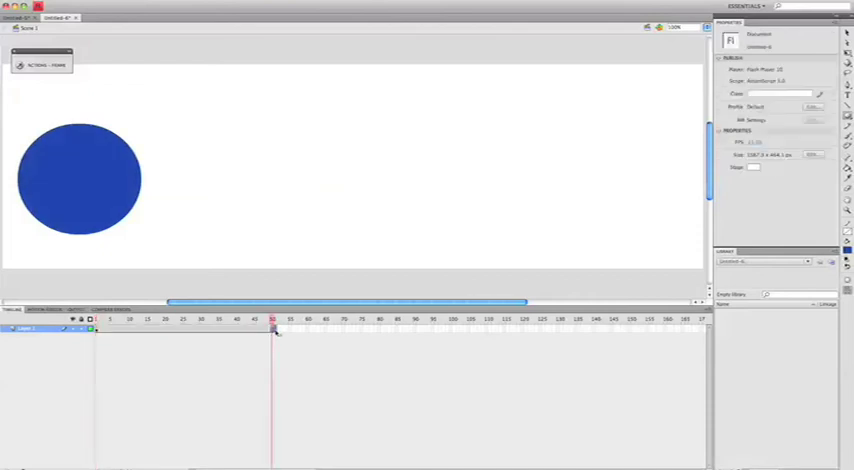
right_click(272, 325)
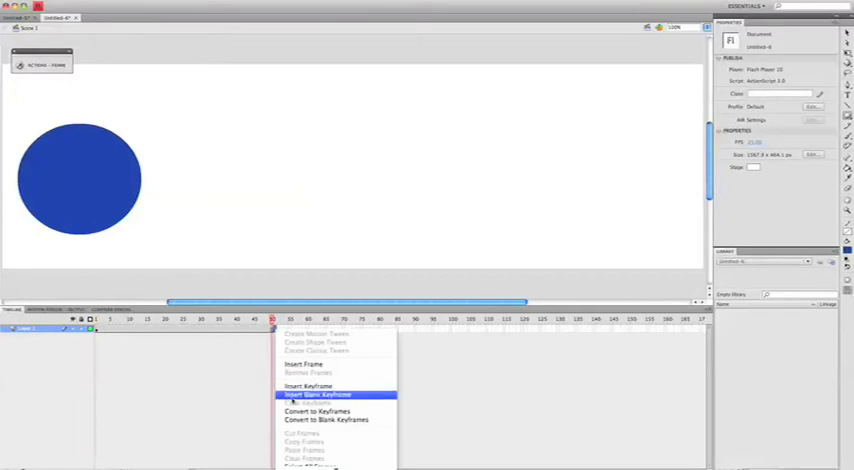
click(319, 394)
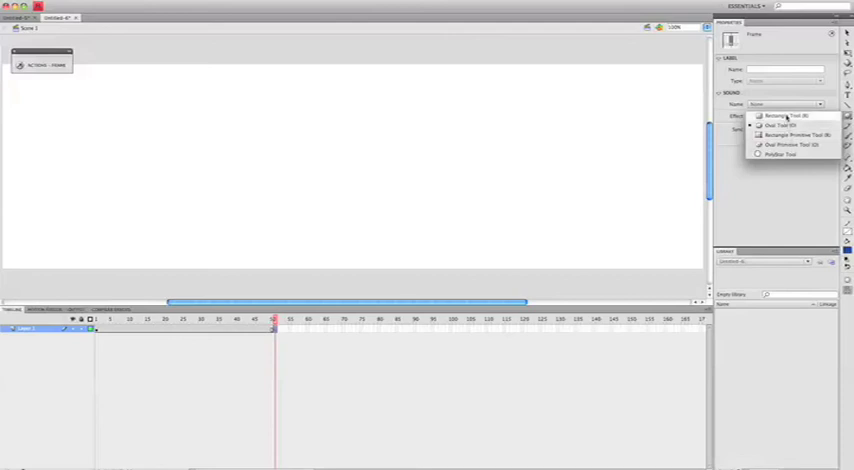
Step: Draw a rectangle on the empty keyframe at frame 50
click(779, 115)
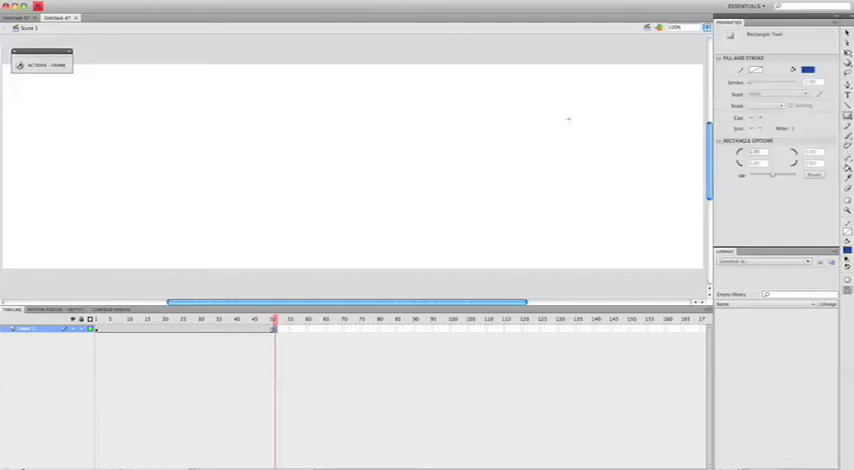
drag(527, 114, 675, 209)
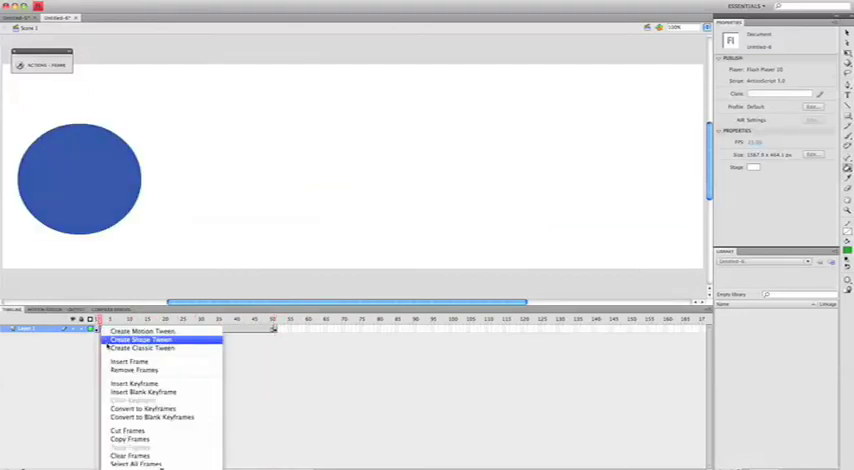
Step: Apply a shape tween across frames 1-50 so the blue circle morphs into the rectangle
click(140, 347)
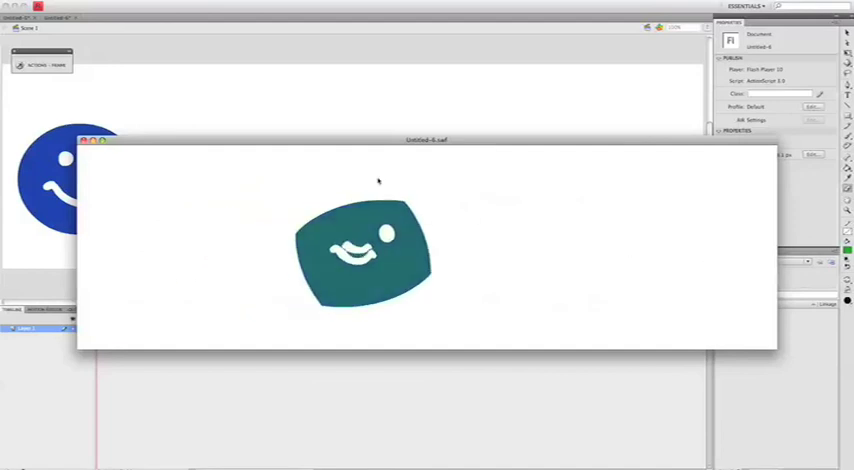
Step: Close the SWF test playback window after watching the circle-to-rectangle morph
click(83, 140)
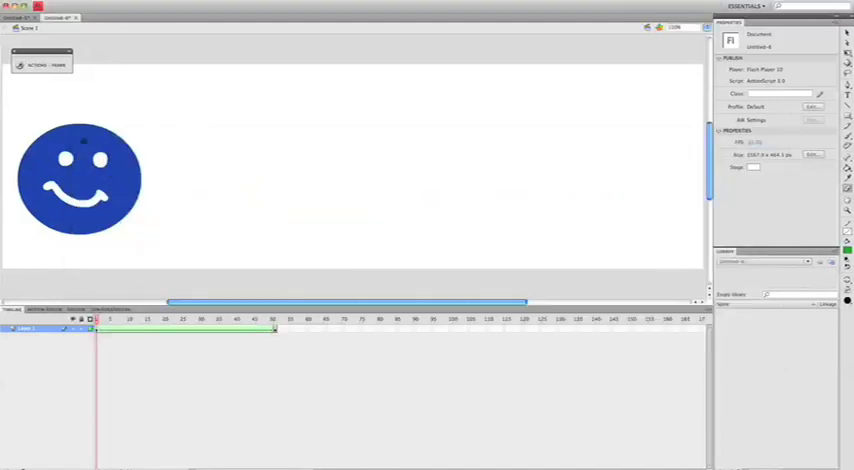